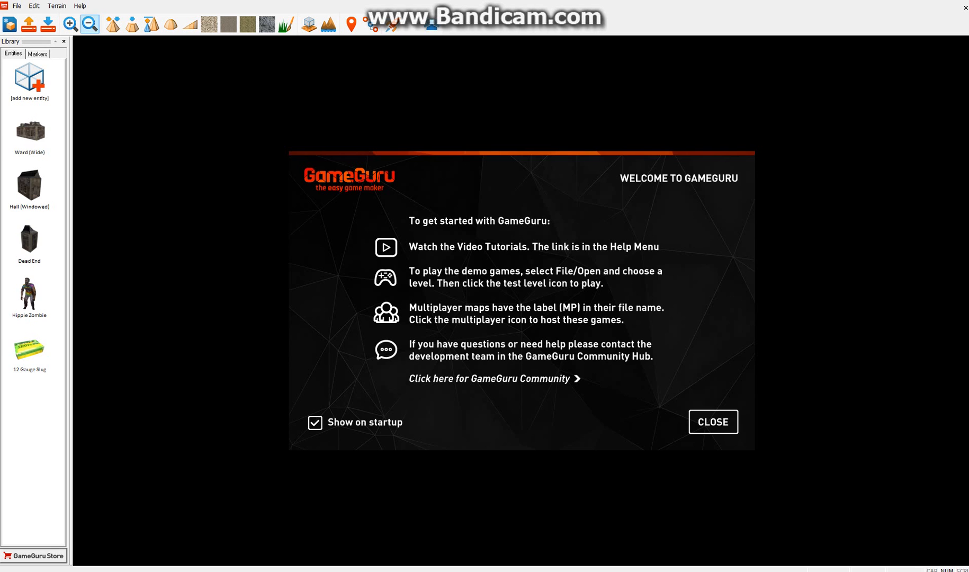
# Dismiss the welcome screen and start a new, empty grass-terrain level.
pyautogui.click(712, 422)
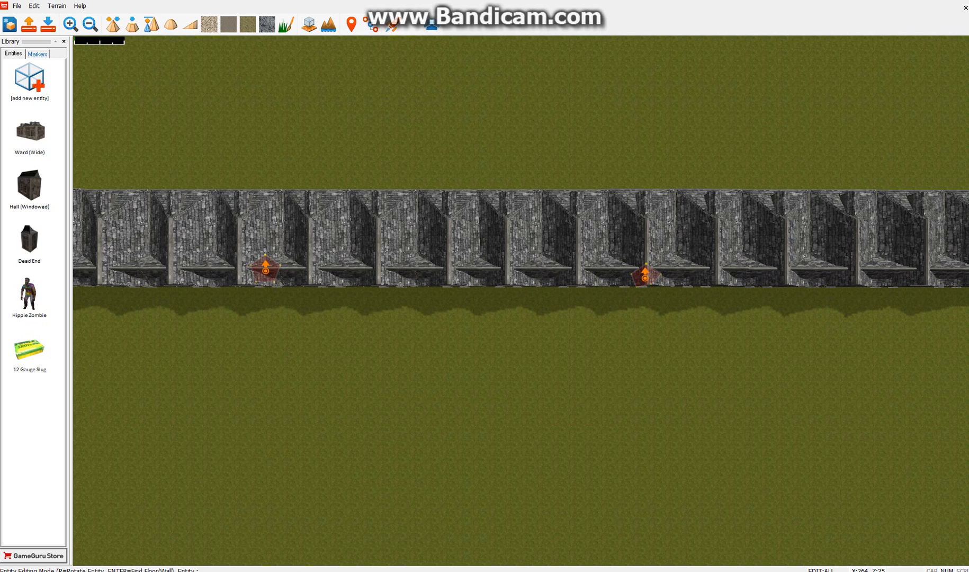
pyautogui.click(16, 5)
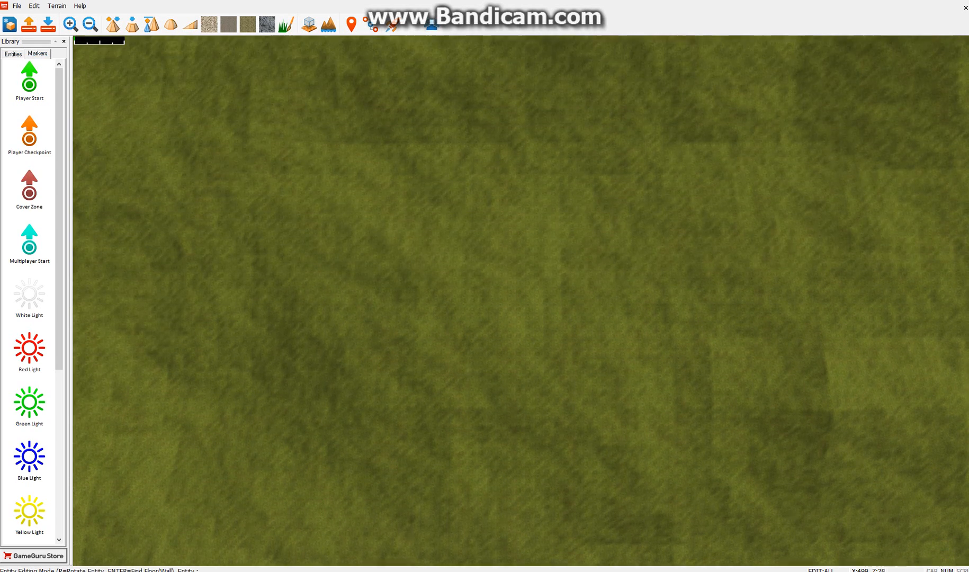
# Place a Player Start marker on the grass and bring up the entity library.
pyautogui.click(12, 54)
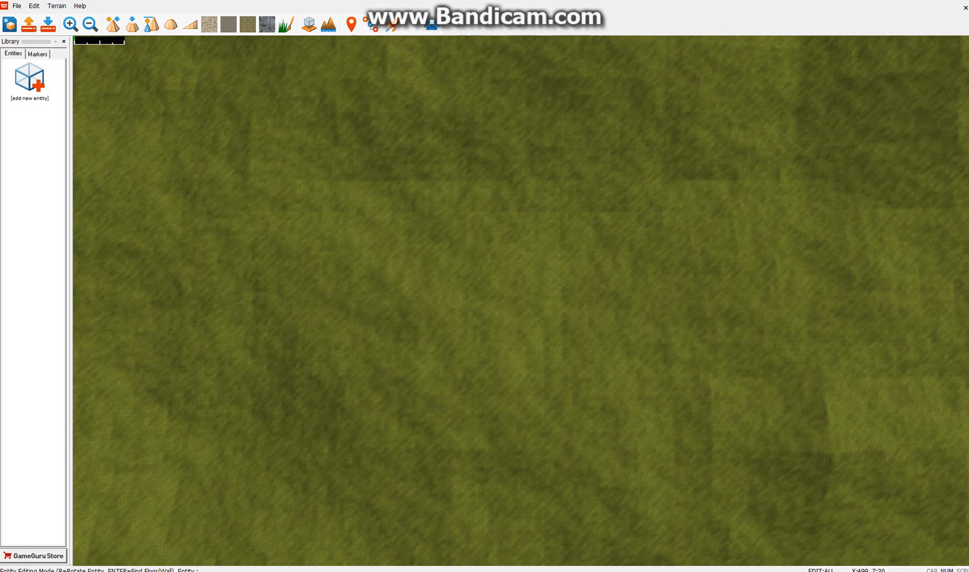
pyautogui.click(37, 54)
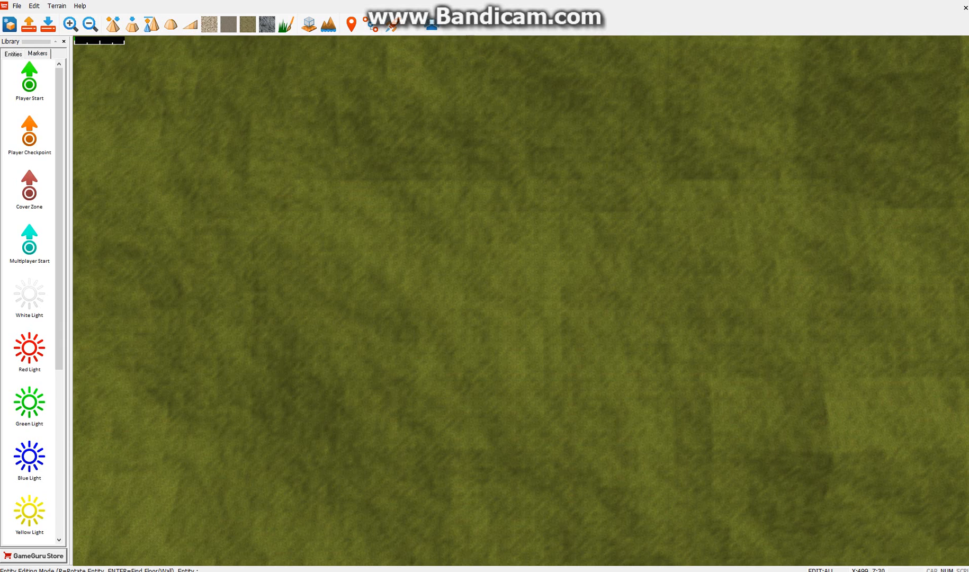
pyautogui.click(374, 365)
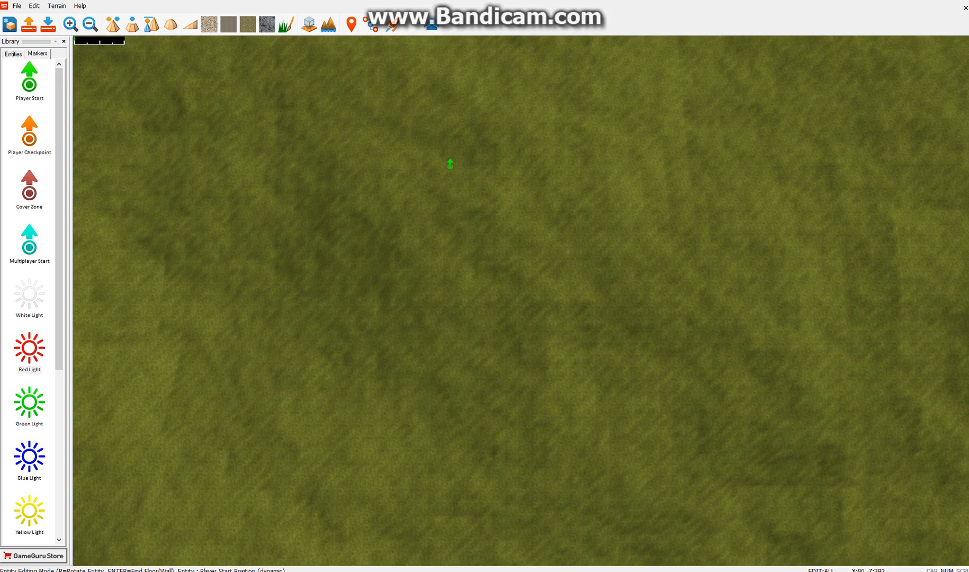
pyautogui.click(12, 54)
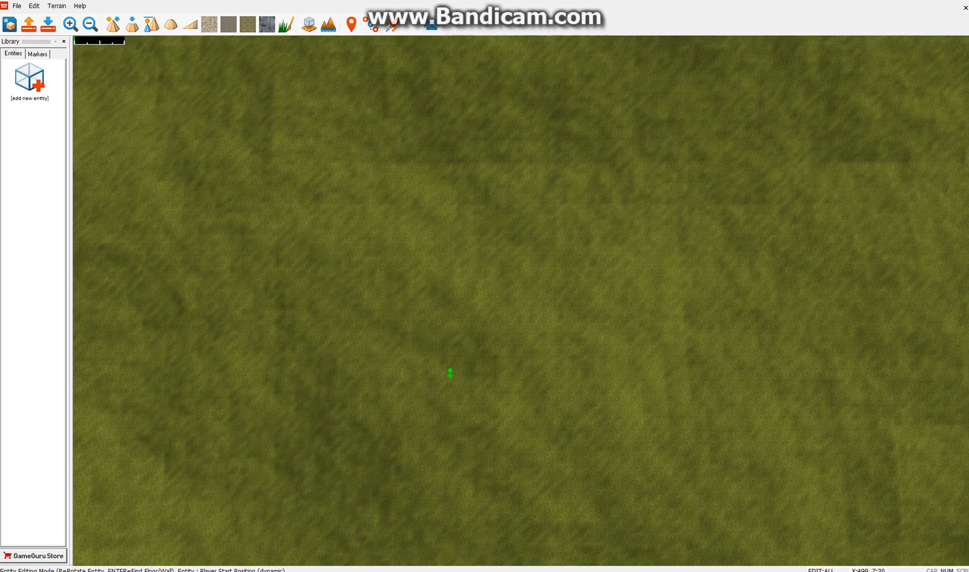
pyautogui.click(29, 75)
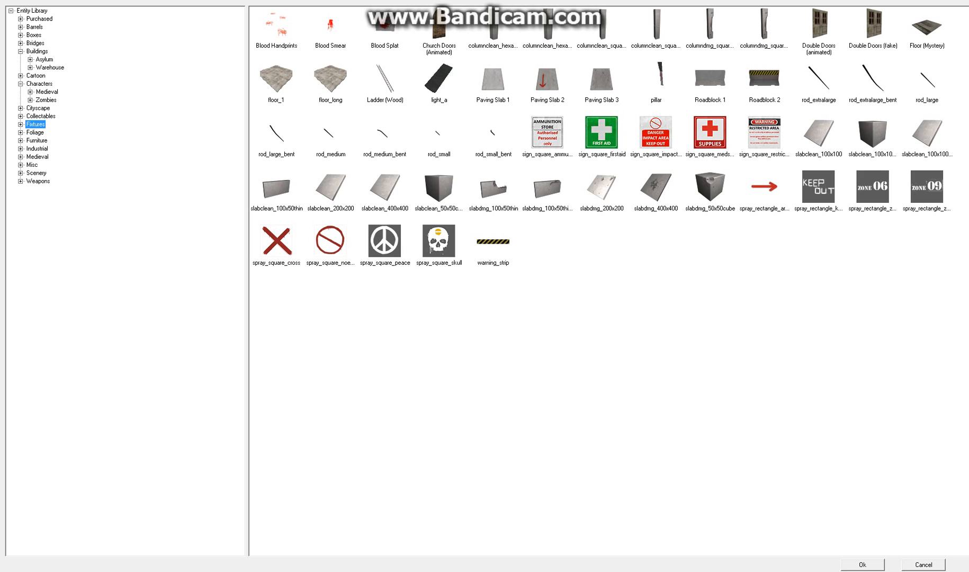
# Add the Sword from the Weapons category to the level's entities.
pyautogui.click(38, 148)
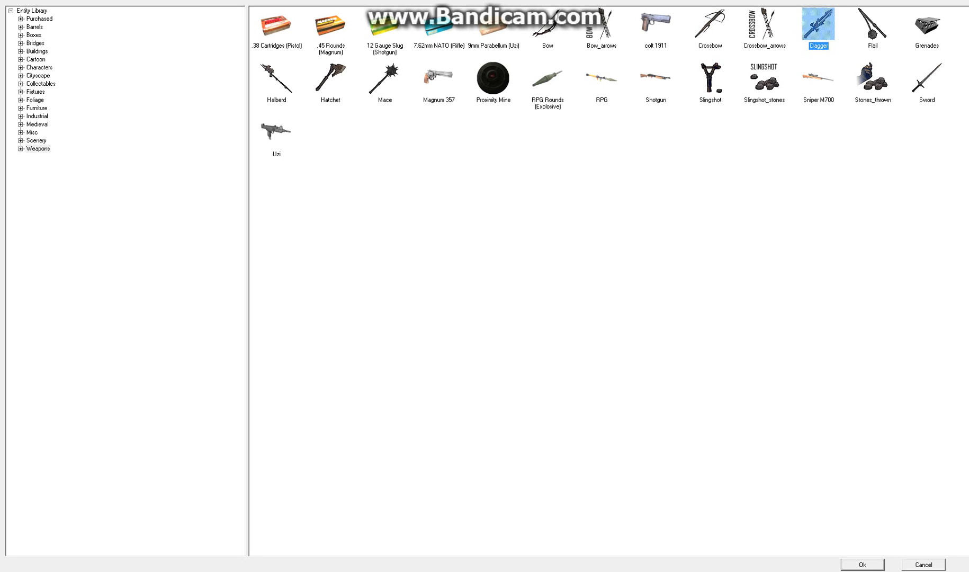
pyautogui.click(926, 79)
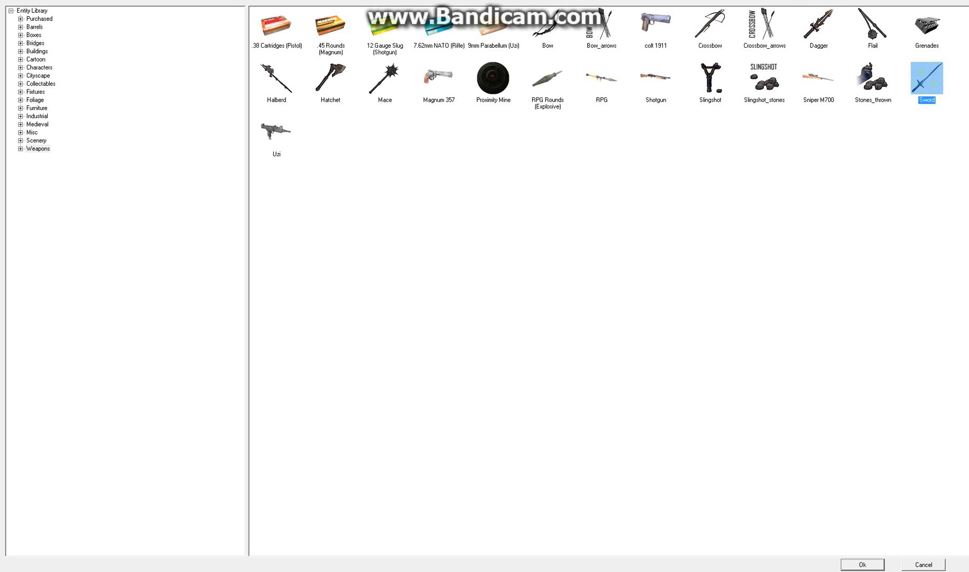
pyautogui.click(861, 565)
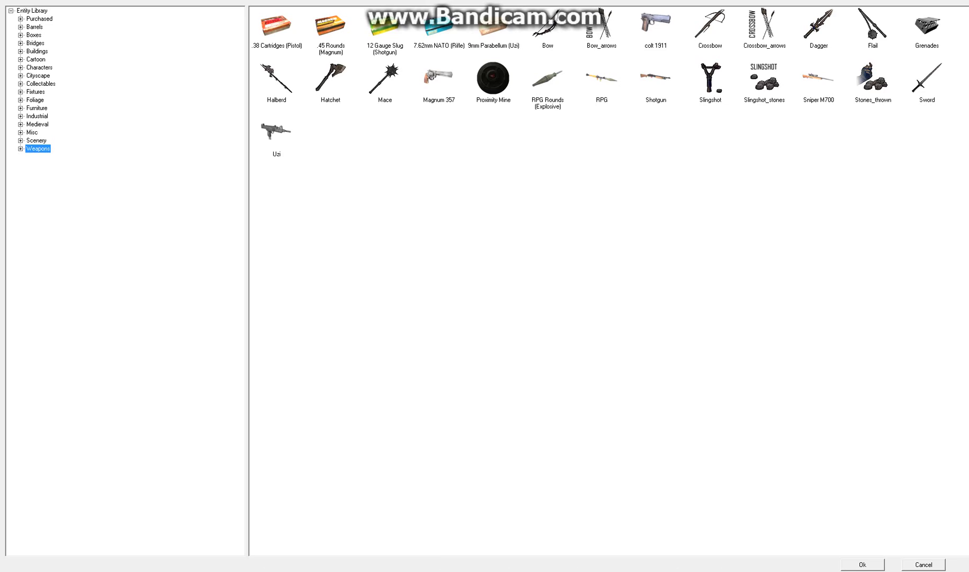
# Open Cityscape > Buildings to list the sandstone structures, tents and church.
pyautogui.click(37, 75)
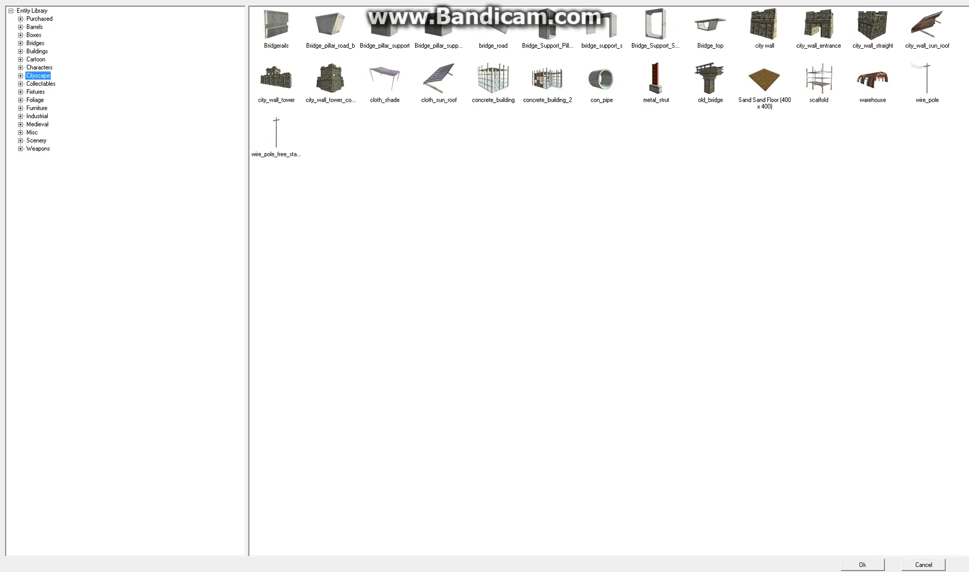
pyautogui.click(37, 51)
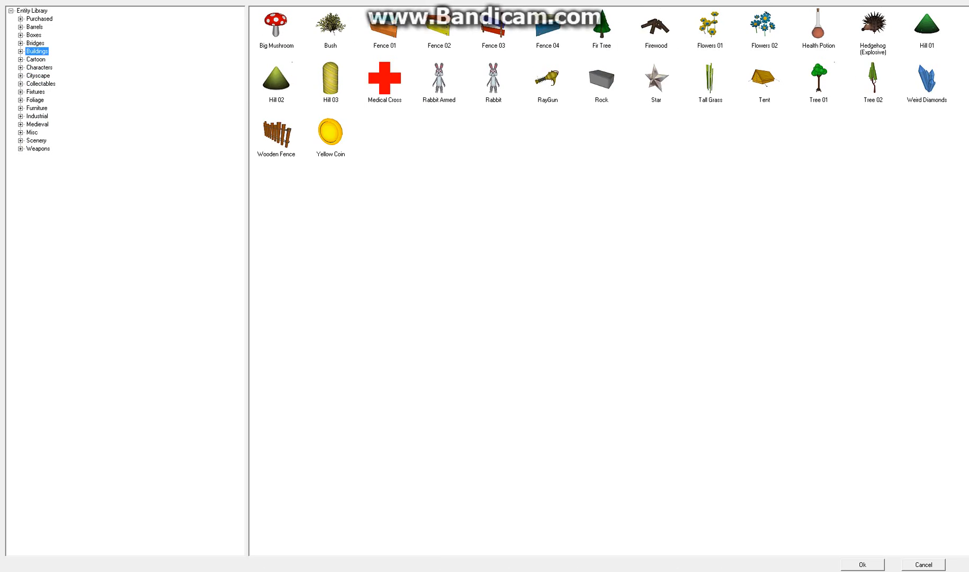
pyautogui.click(23, 50)
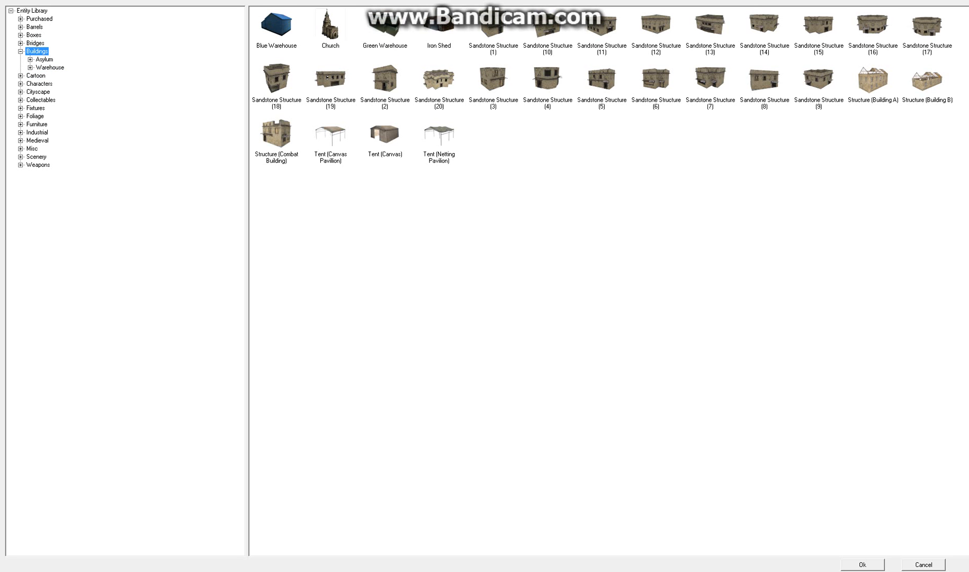
pyautogui.click(861, 565)
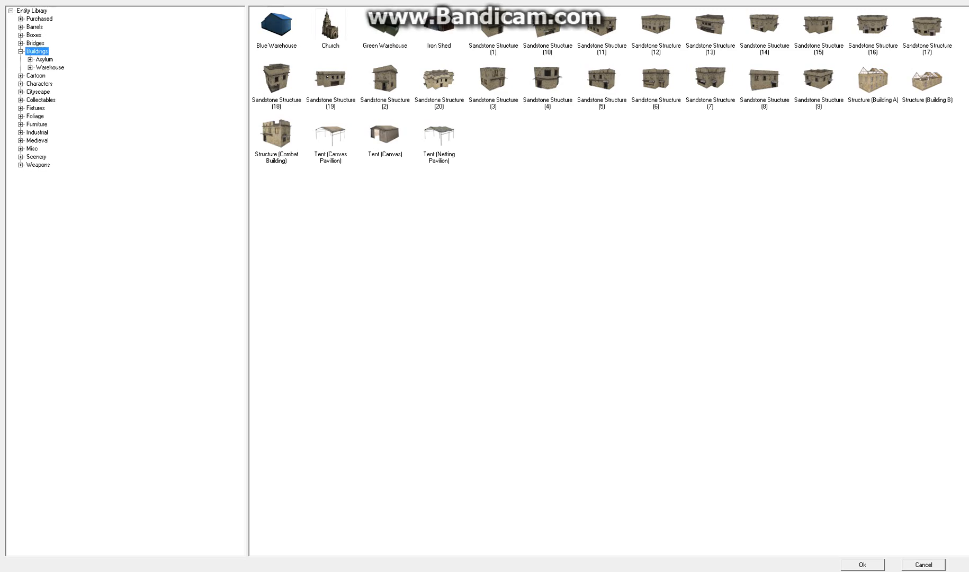
# Add the Drunk_1_unarmed character from Characters > Medieval.
pyautogui.click(39, 67)
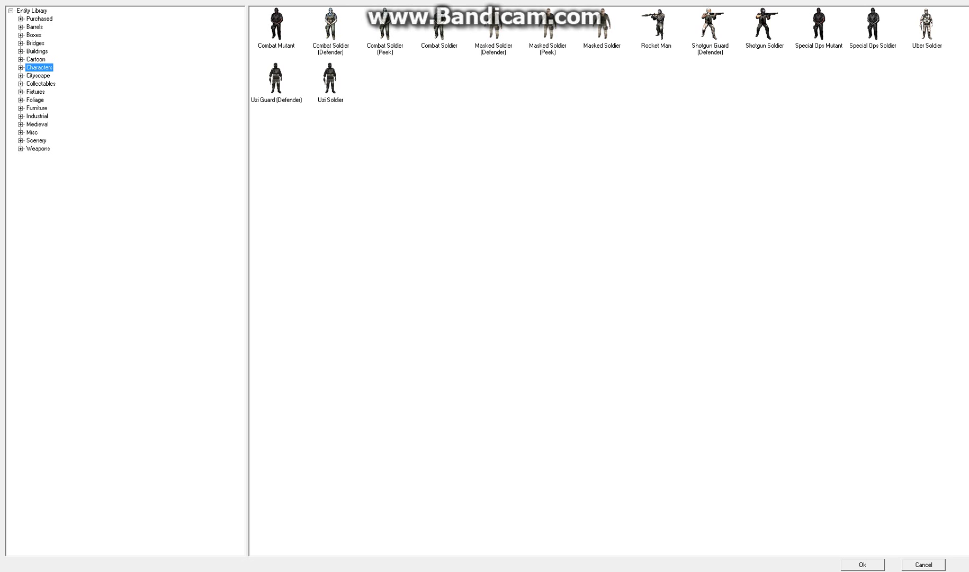
pyautogui.click(21, 66)
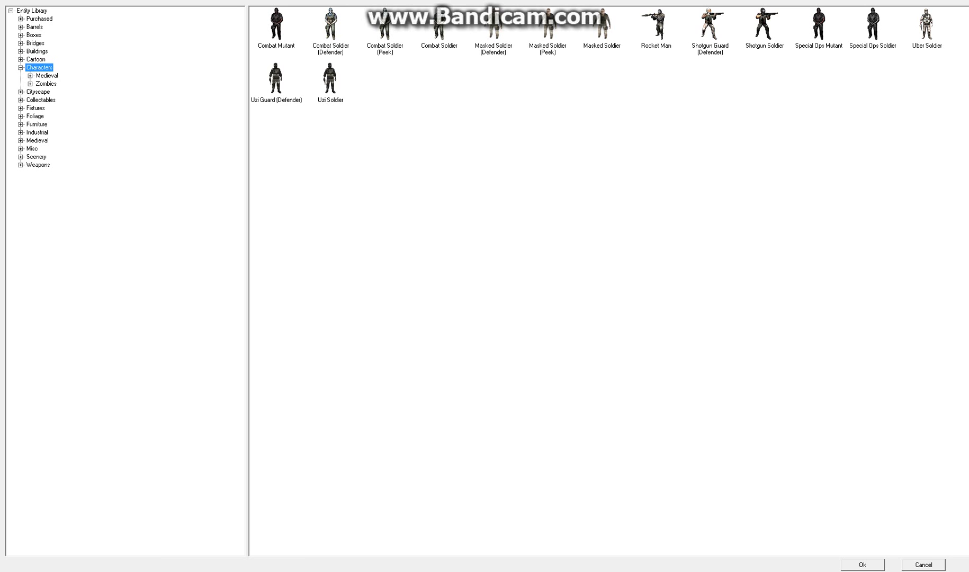
pyautogui.click(47, 75)
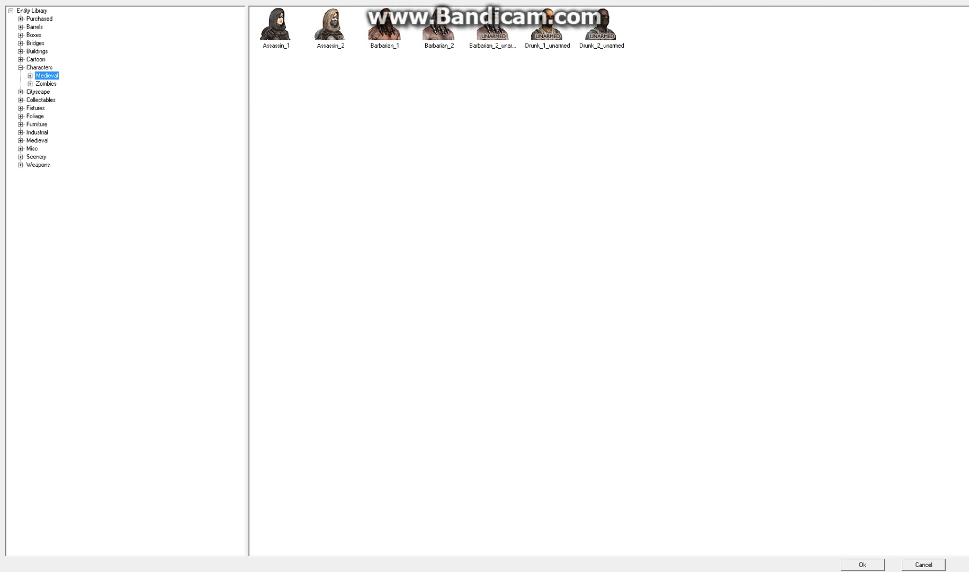
pyautogui.click(546, 28)
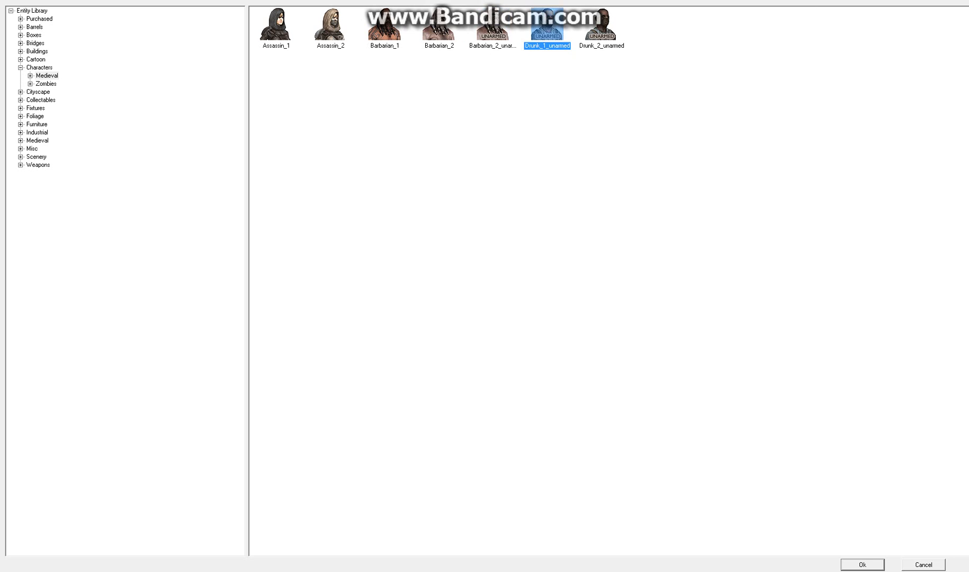
pyautogui.click(859, 565)
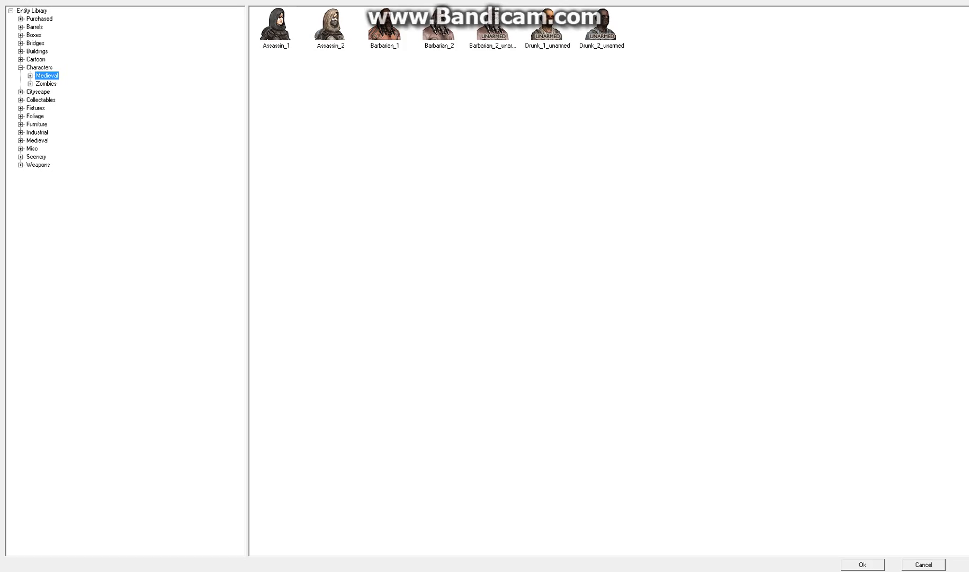
# Go through Medieval and Fixtures back to Buildings and pick a building.
pyautogui.click(37, 140)
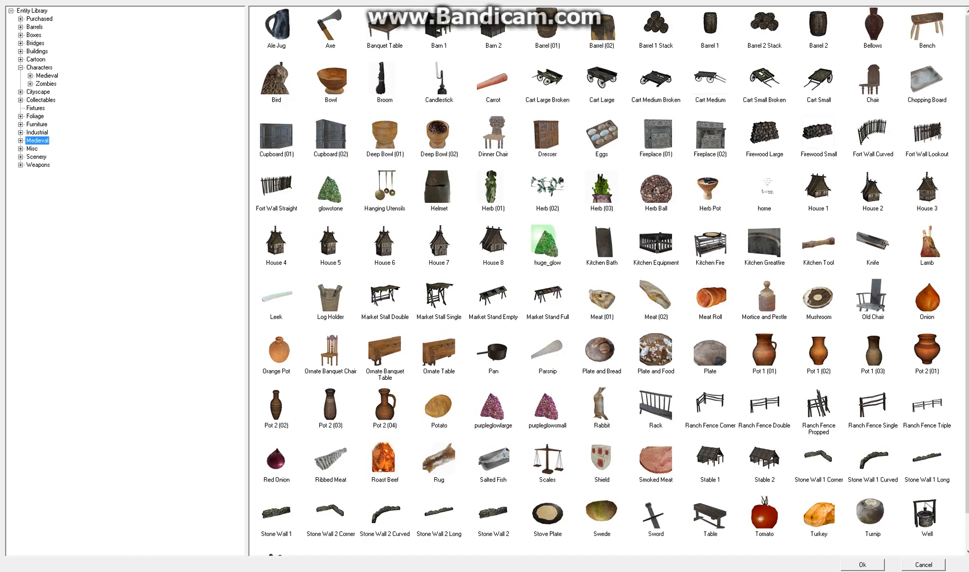
pyautogui.click(35, 107)
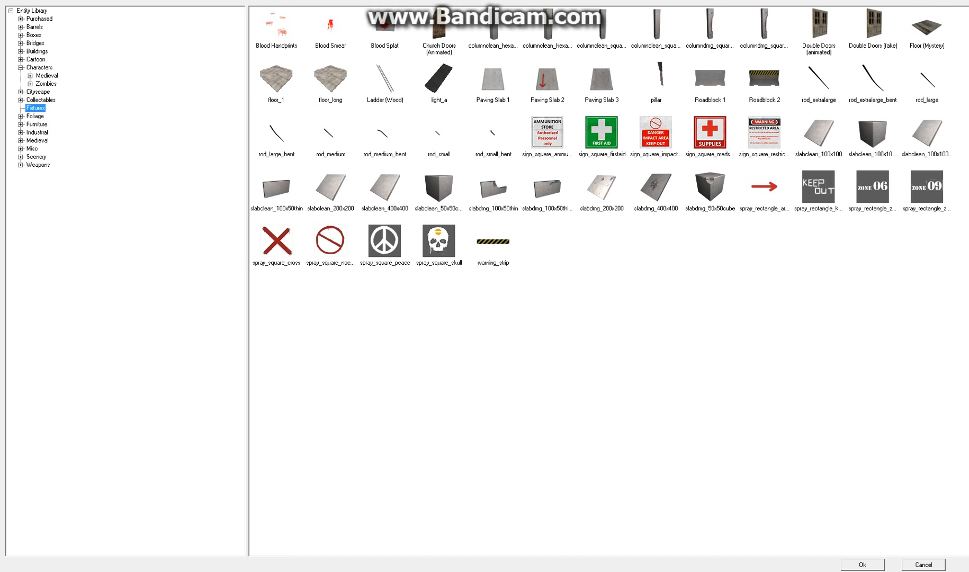
pyautogui.click(38, 51)
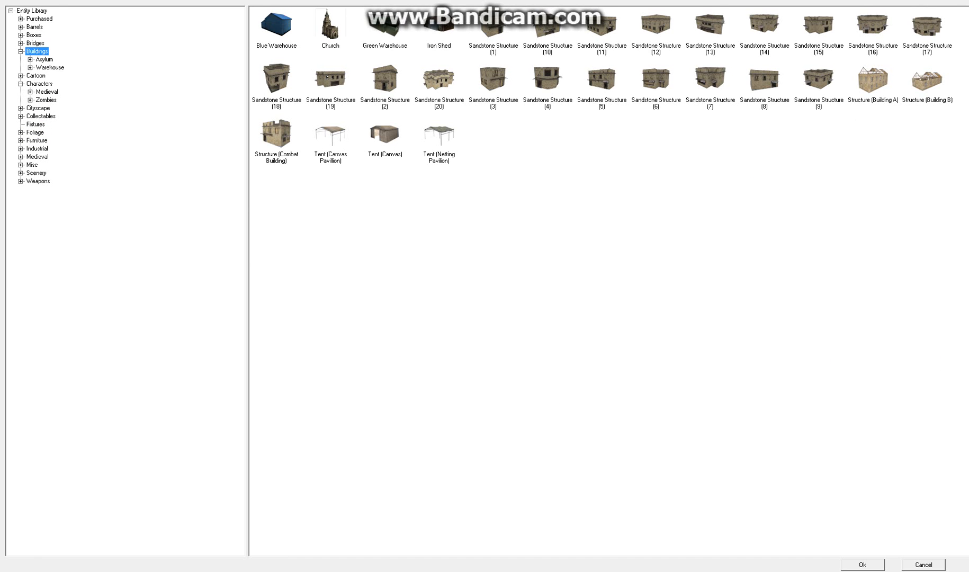
pyautogui.click(862, 565)
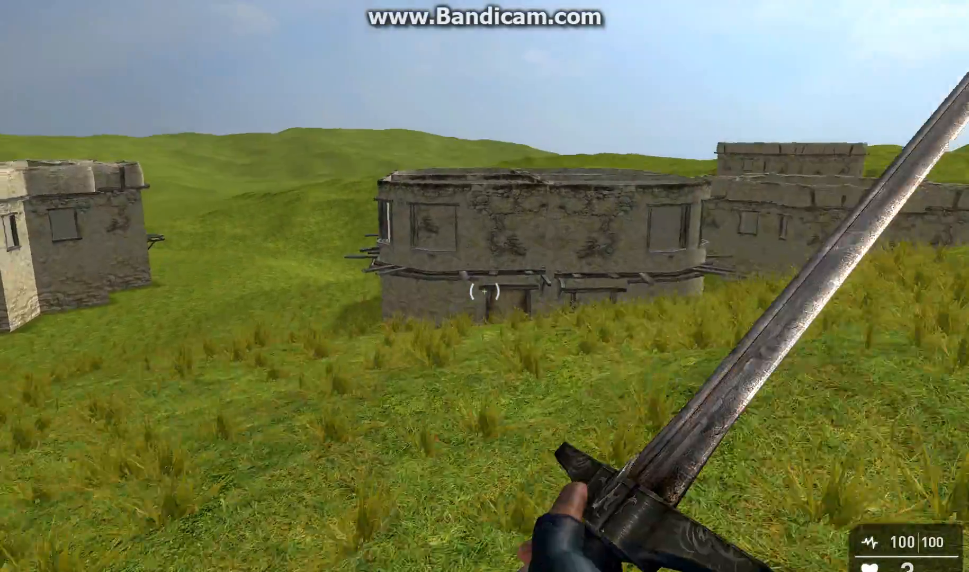
pyautogui.moveTo(485, 286)
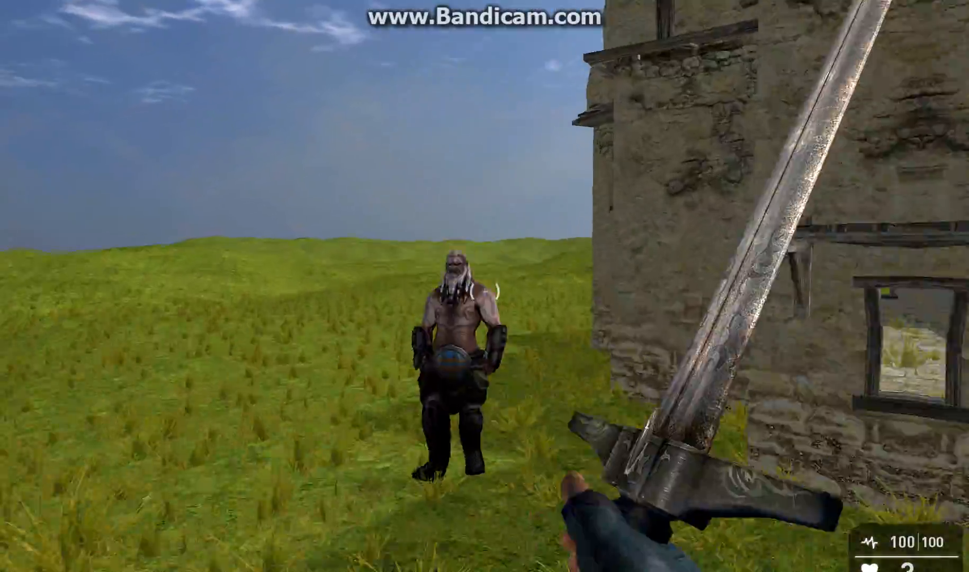
# Swing the sword at the medieval character during the play-test.
pyautogui.click(484, 285)
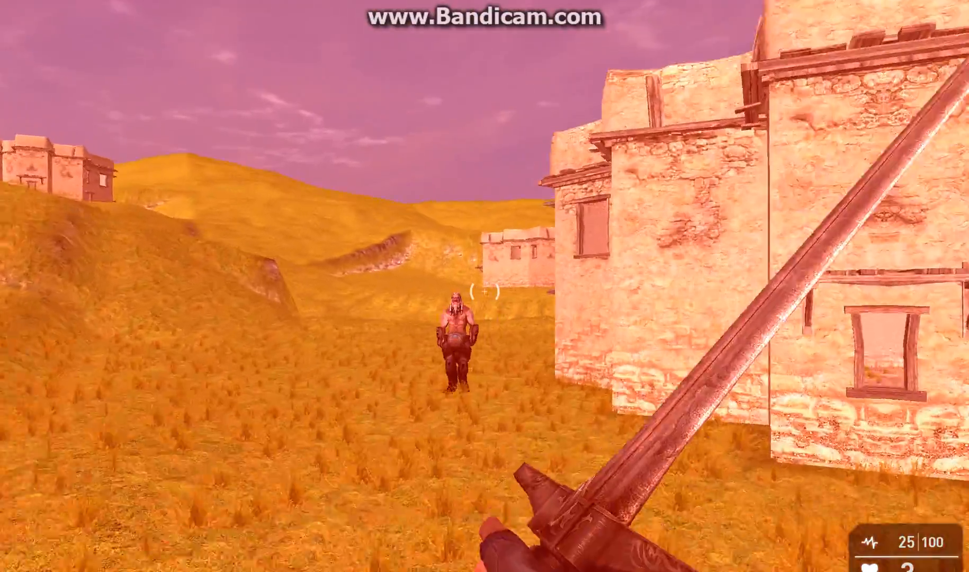
pyautogui.click(484, 285)
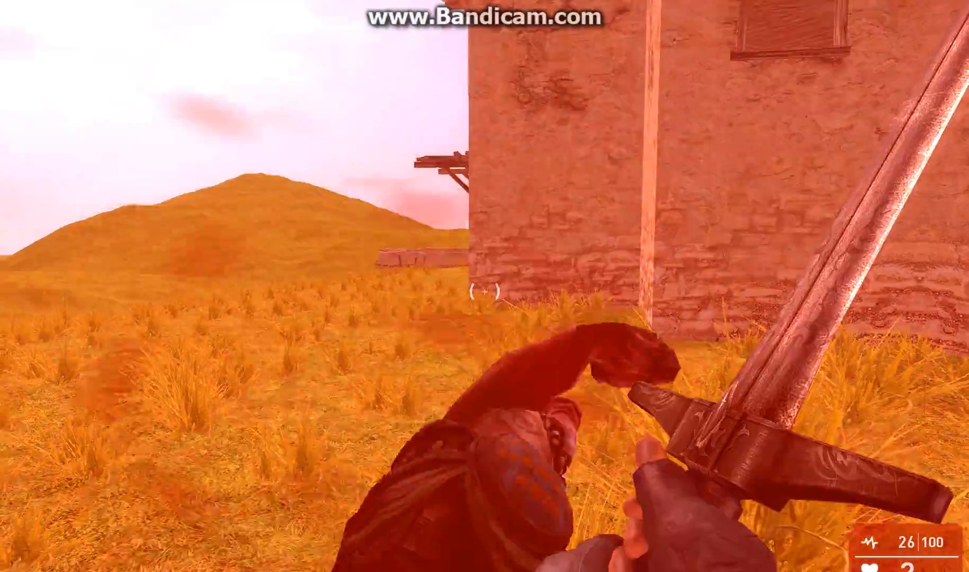
pyautogui.moveTo(485, 285)
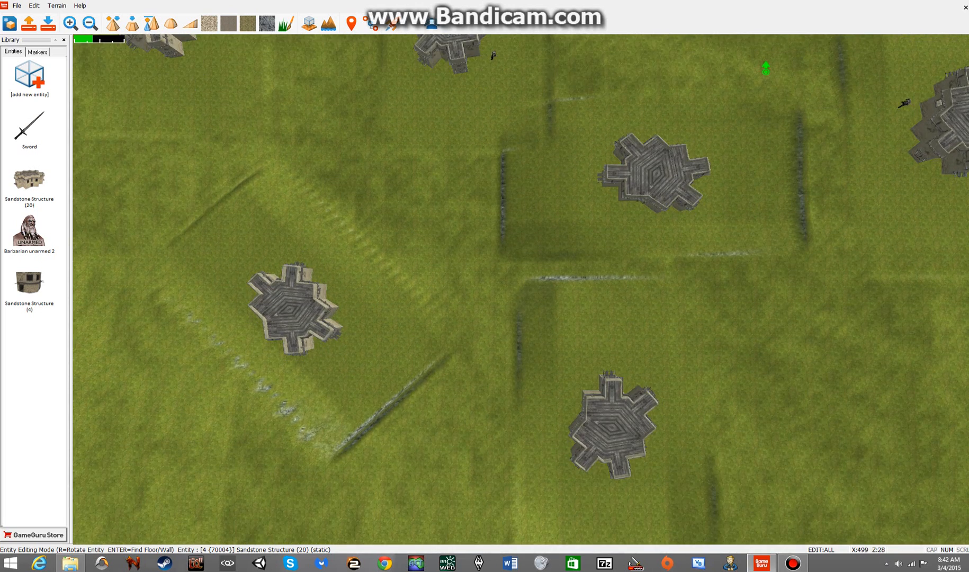
# Place a canvas tent and a church near the sandstone structures.
pyautogui.click(29, 77)
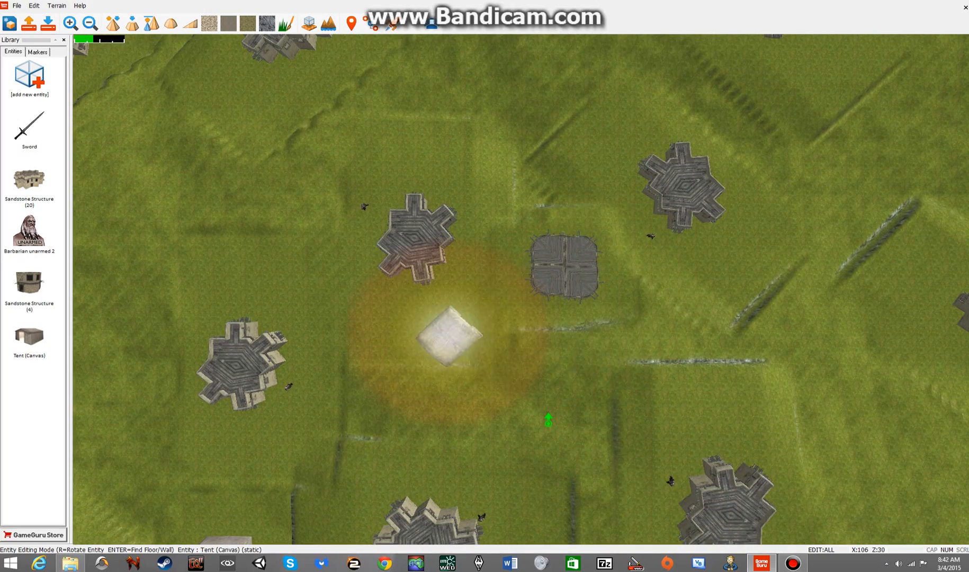
pyautogui.hscroll(3)
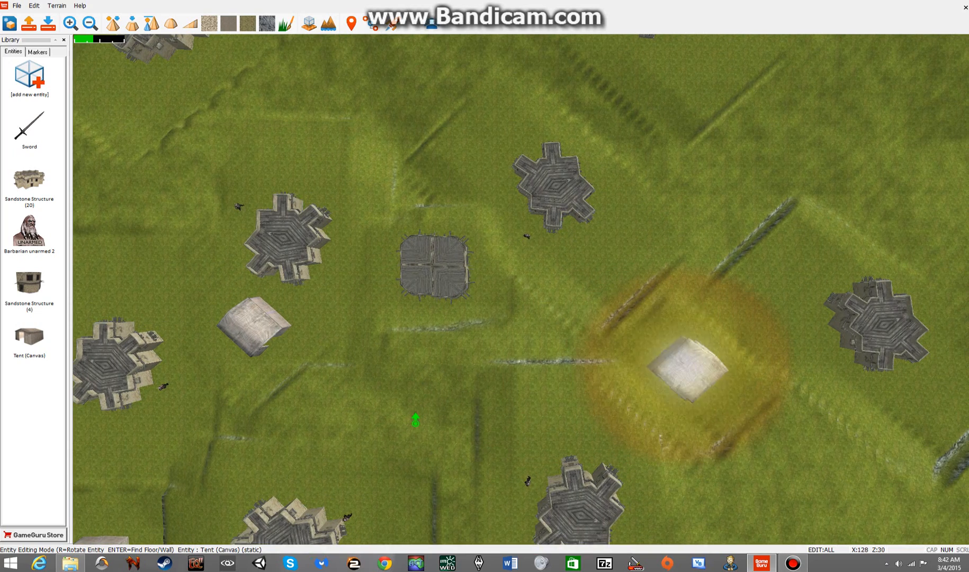
pyautogui.click(30, 77)
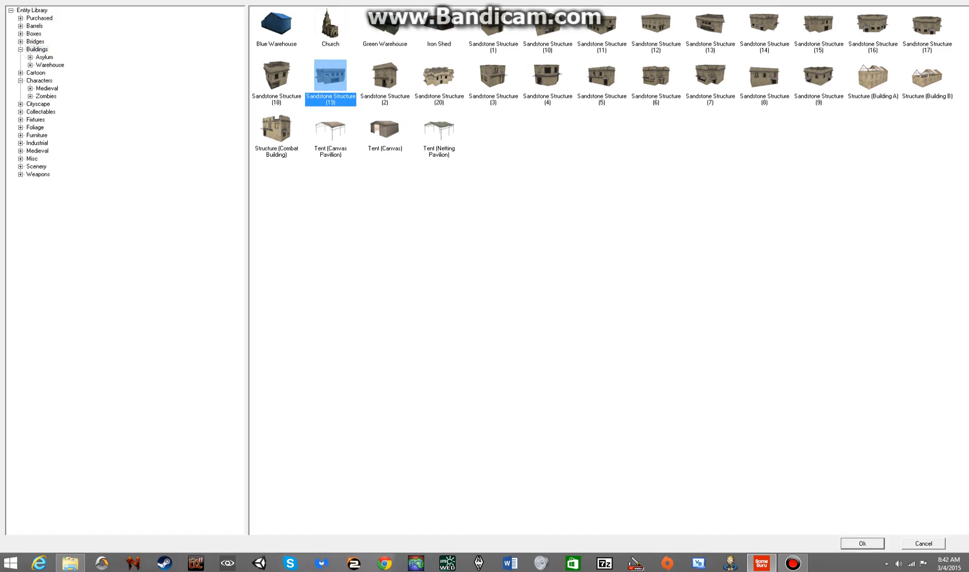
pyautogui.click(861, 543)
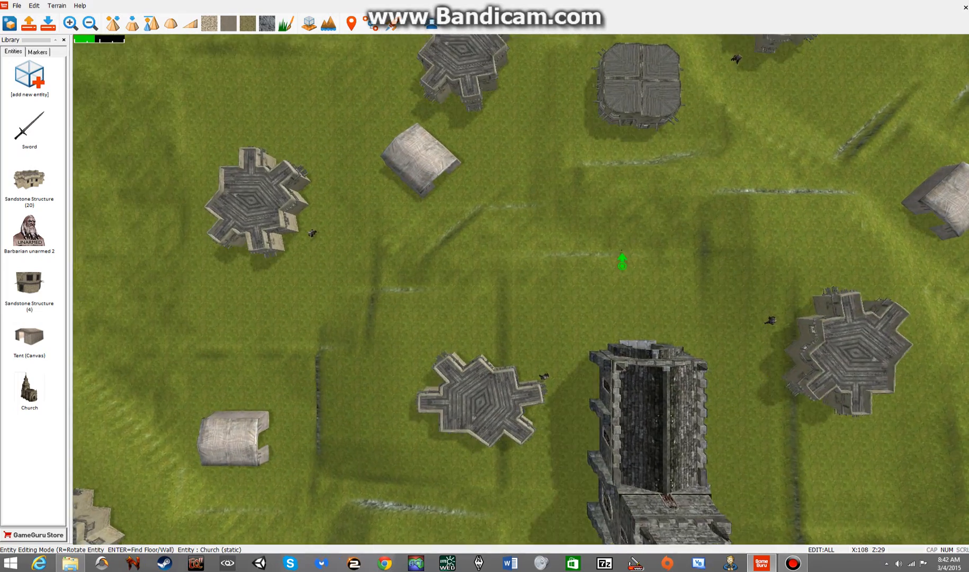
pyautogui.click(622, 261)
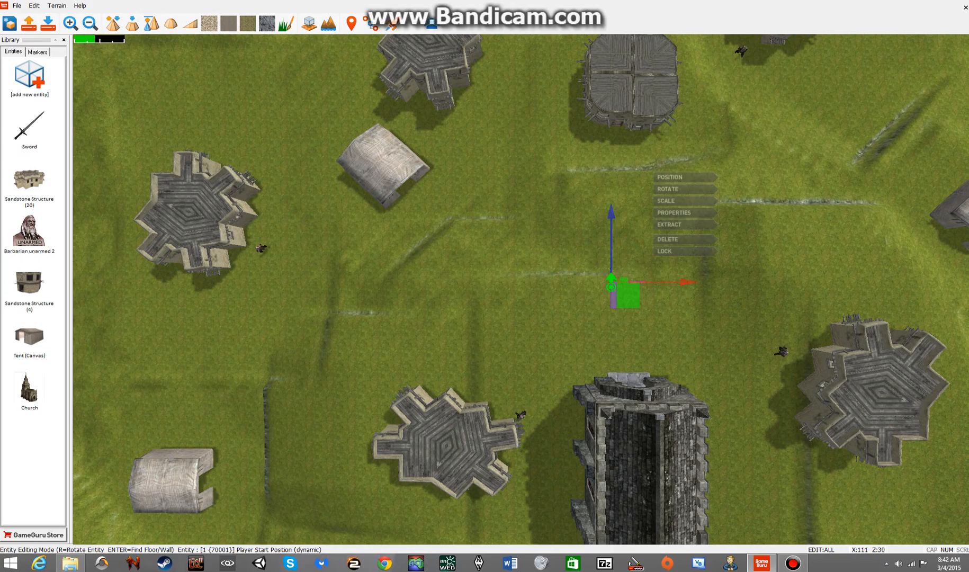
# Give the player start 1 life, 250 health, regeneration rate 15 and speed 1000.
pyautogui.scroll(-3)
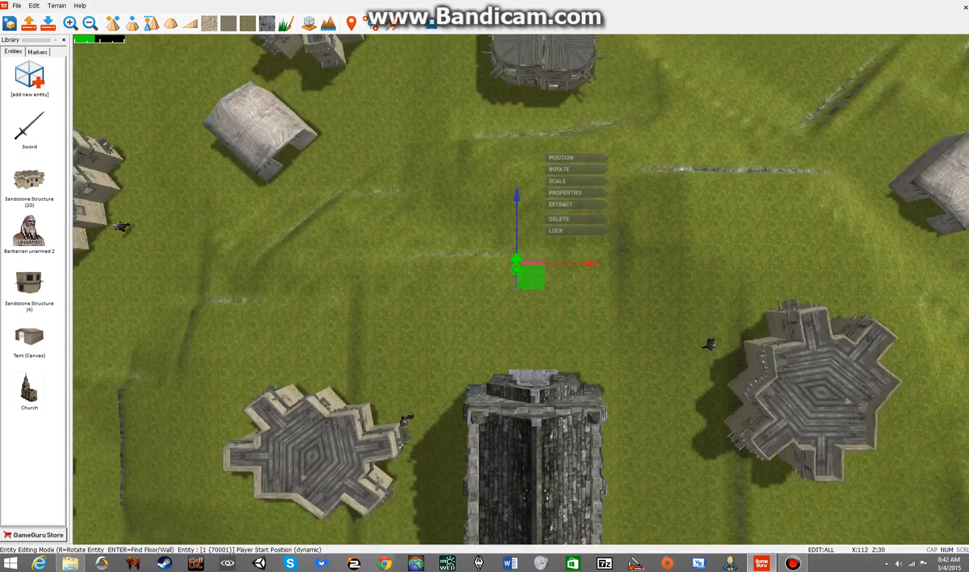
pyautogui.click(564, 192)
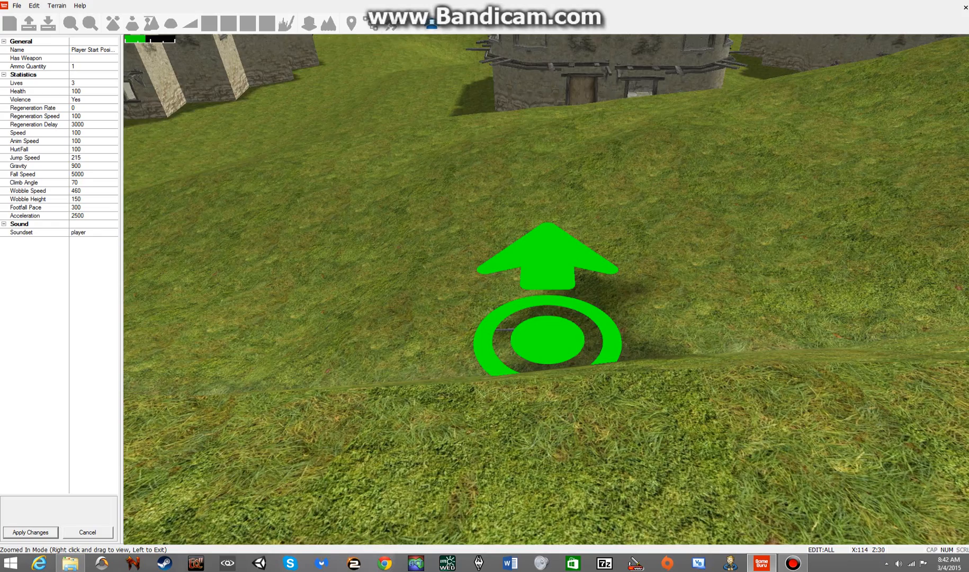
pyautogui.click(92, 67)
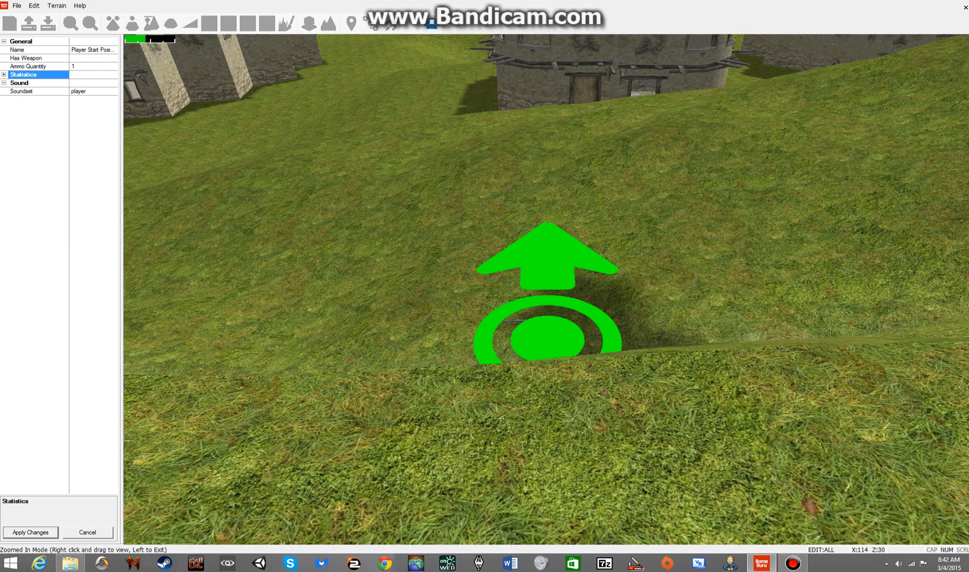
pyautogui.click(4, 74)
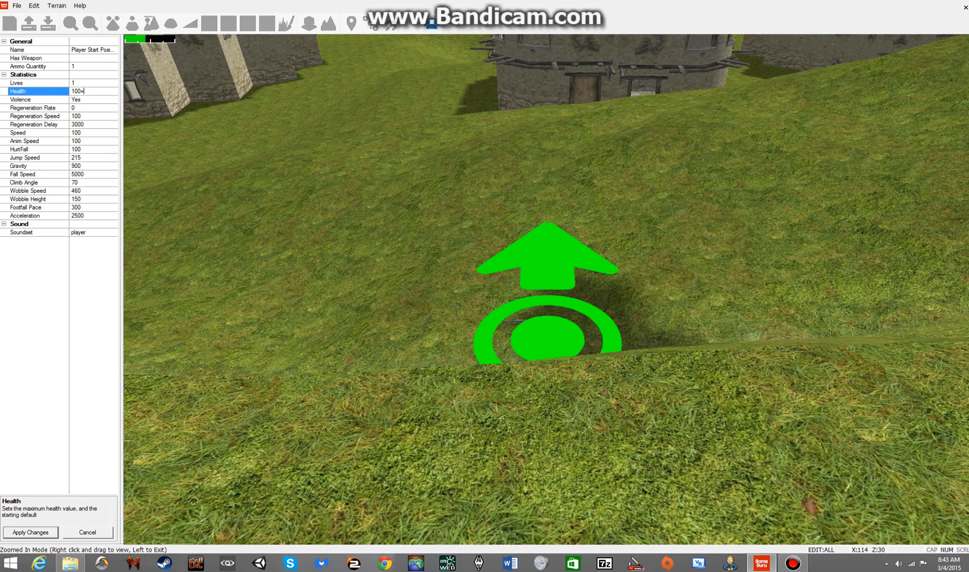
pyautogui.write('250')
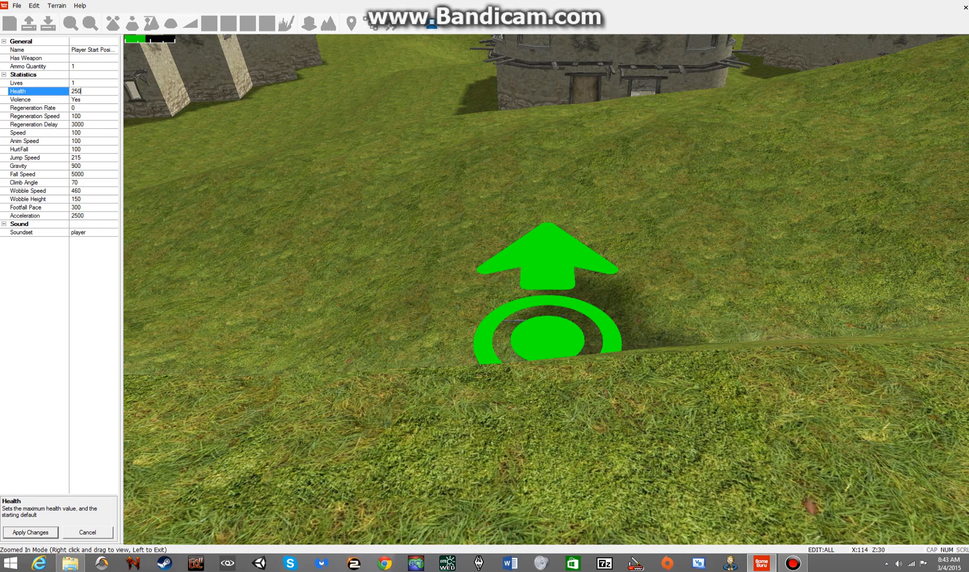
pyautogui.click(32, 108)
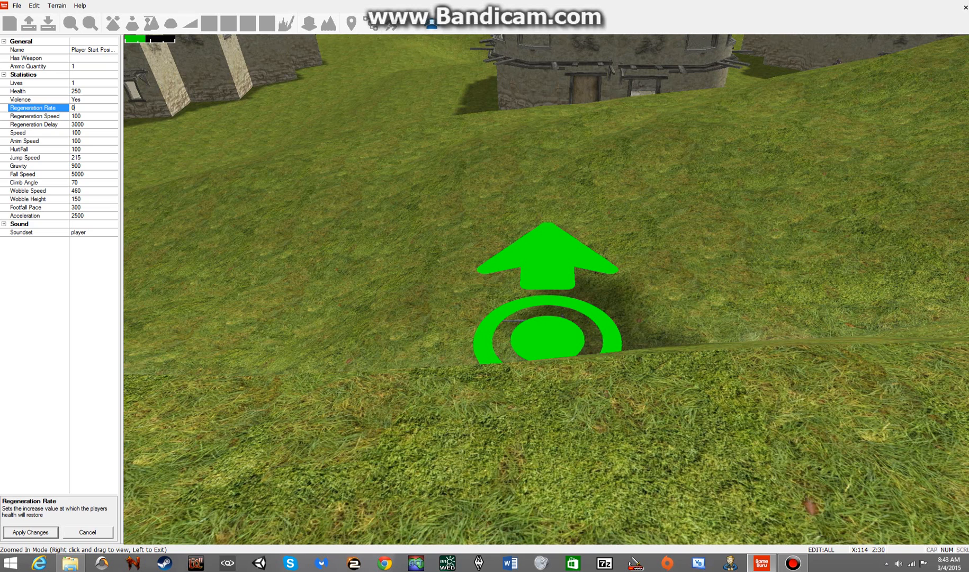
pyautogui.write('15')
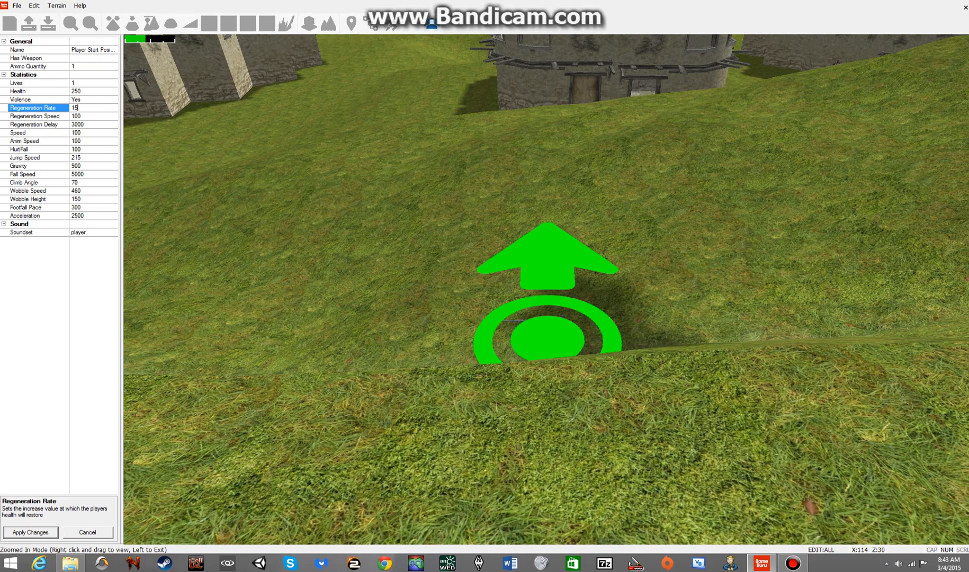
pyautogui.click(34, 115)
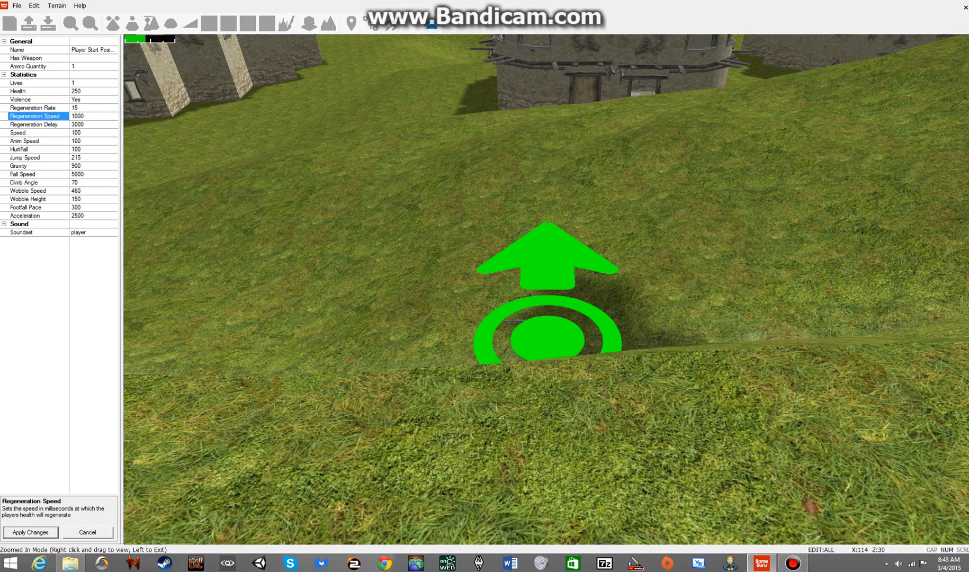
pyautogui.click(92, 116)
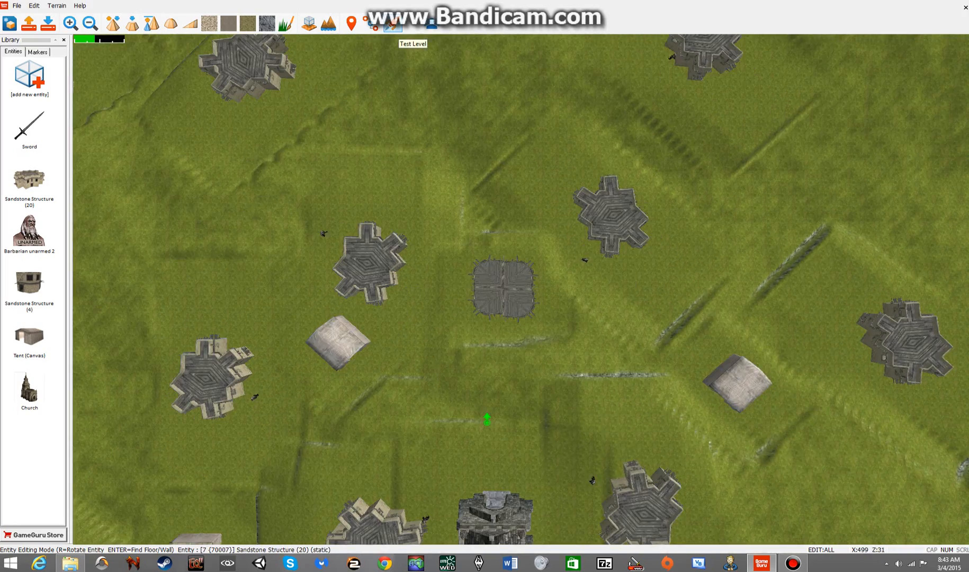
# Test-run the level, pick up the sword with E and swing at the barbarian.
pyautogui.click(391, 27)
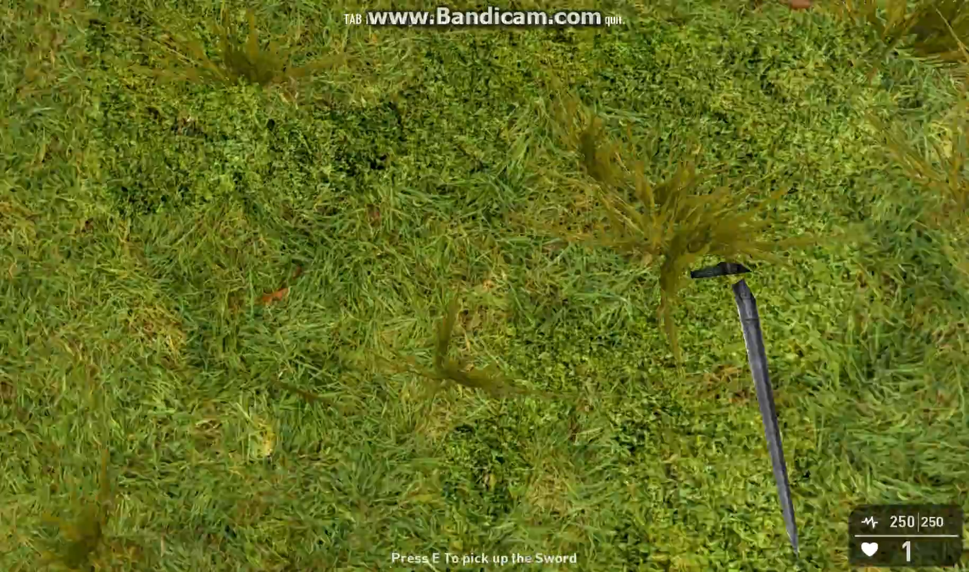
pyautogui.press('e')
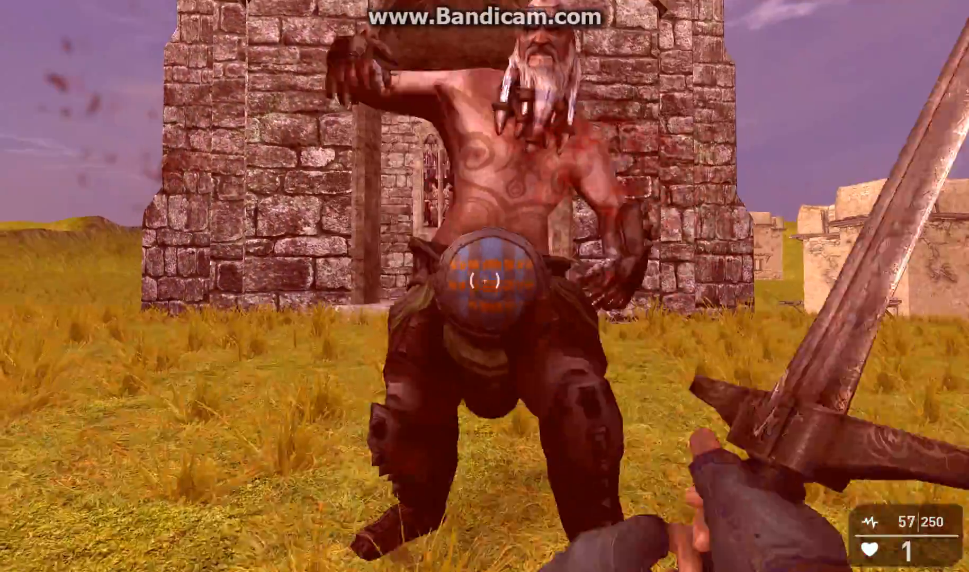
pyautogui.click(484, 285)
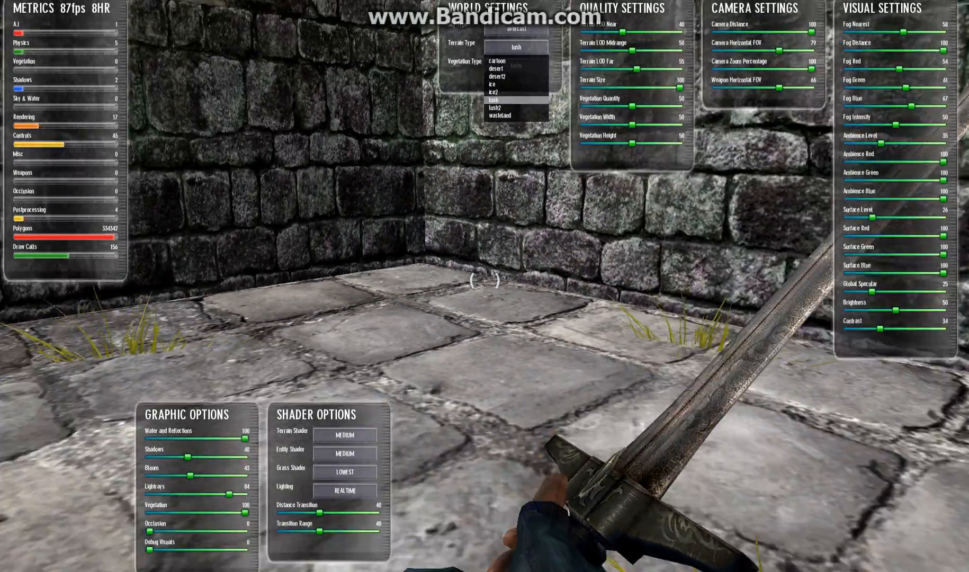
# Set the level's Terrain Type to lush2 and Vegetation Type to grass 10.
pyautogui.click(515, 64)
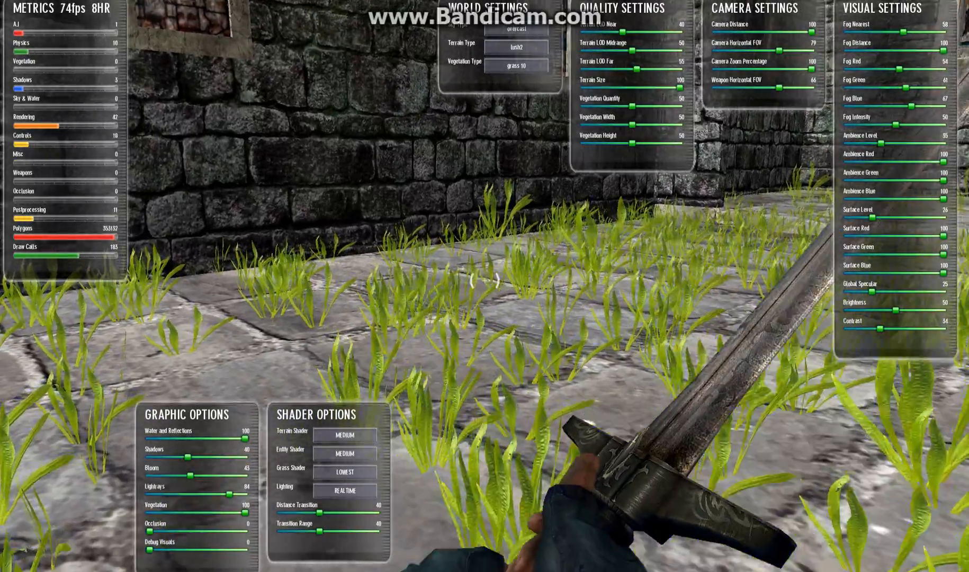
pyautogui.click(345, 448)
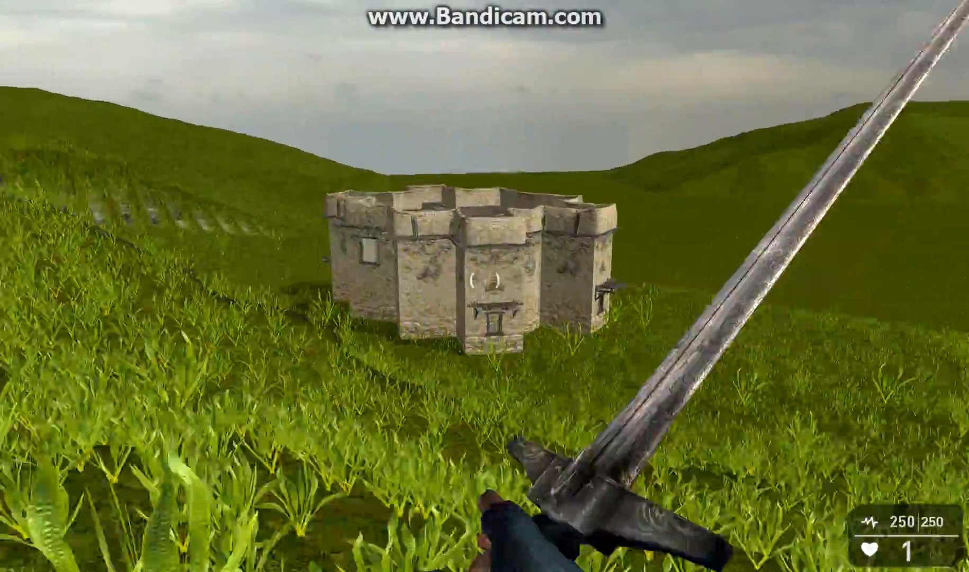
pyautogui.moveTo(484, 285)
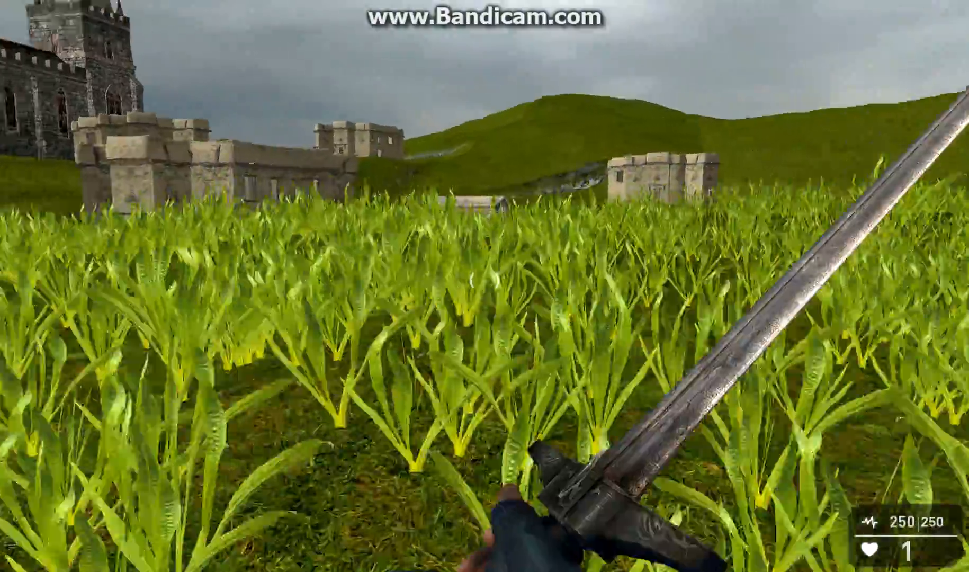
pyautogui.moveTo(484, 285)
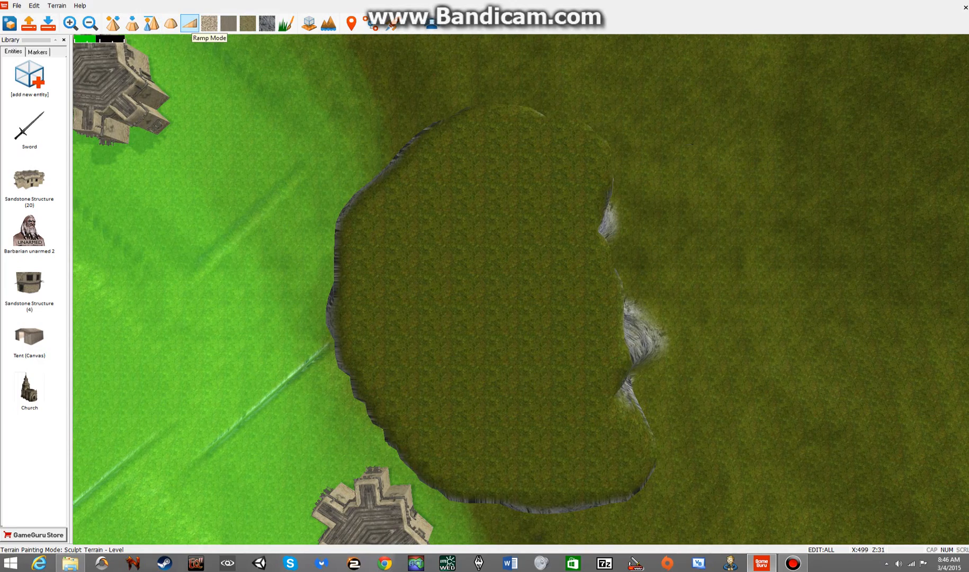
# Switch the terrain toolbar to Ramp Mode to sculpt a ramp onto the mountain.
pyautogui.click(189, 23)
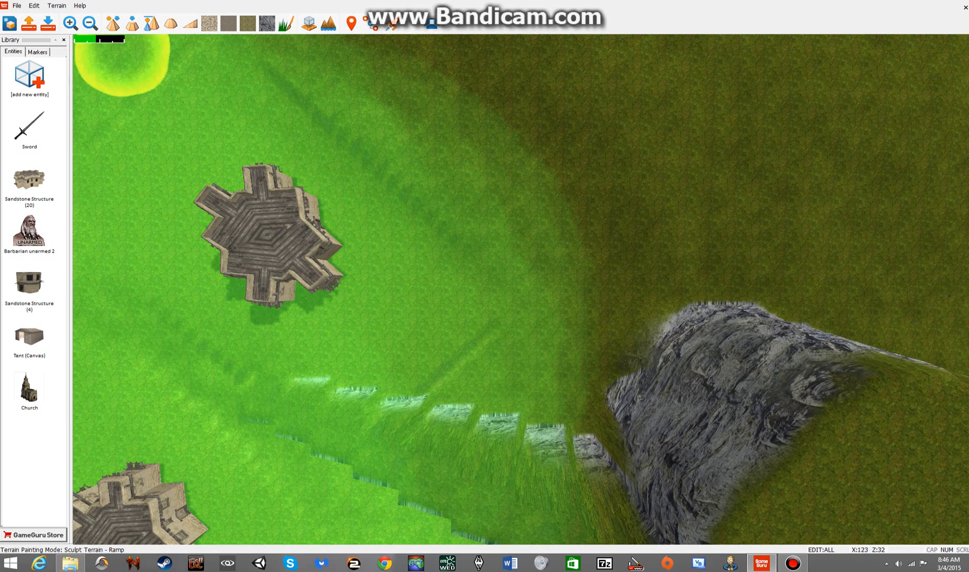
# Soften the mountain edges with the Level and Blend terrain tools, then run Test Level.
pyautogui.click(131, 23)
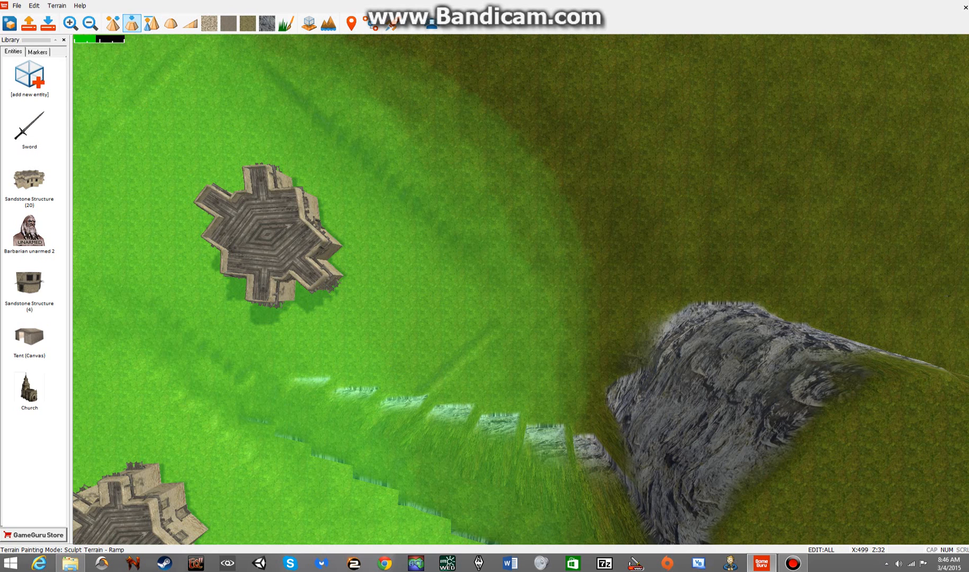
pyautogui.click(171, 23)
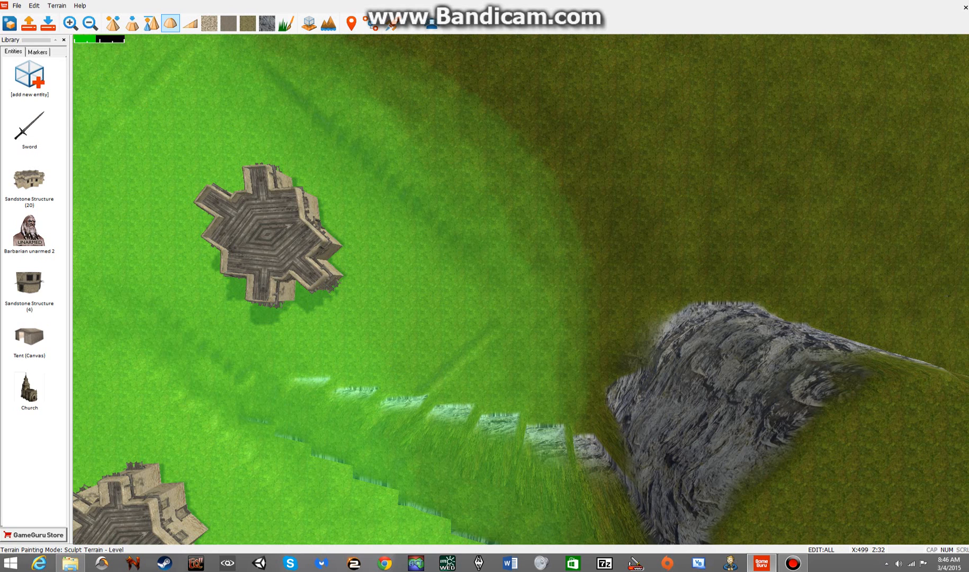
pyautogui.click(170, 23)
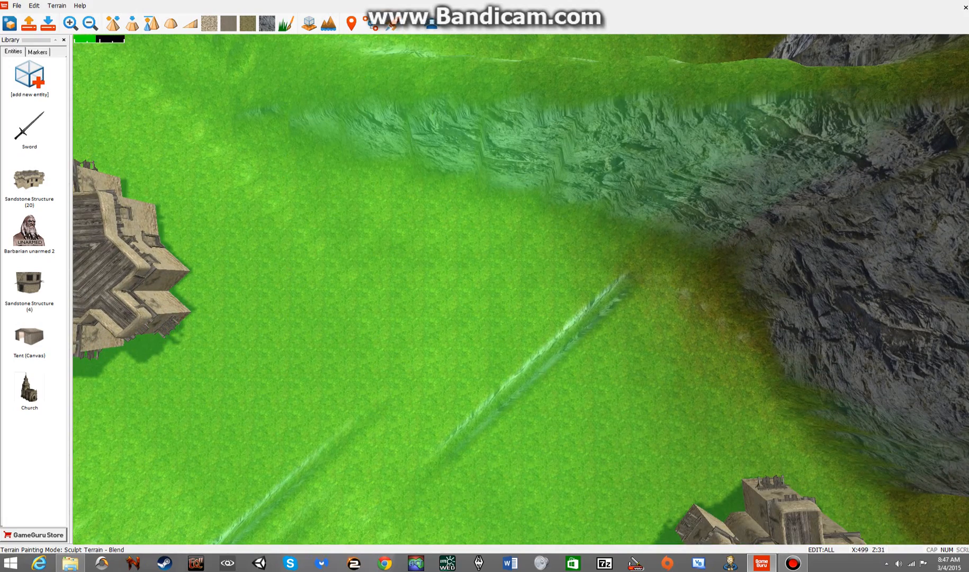
pyautogui.click(389, 23)
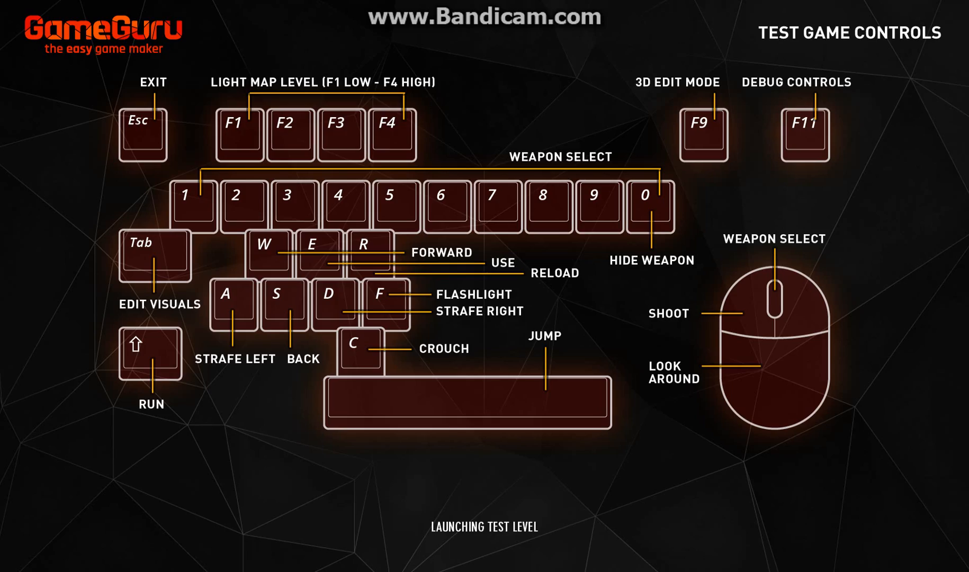